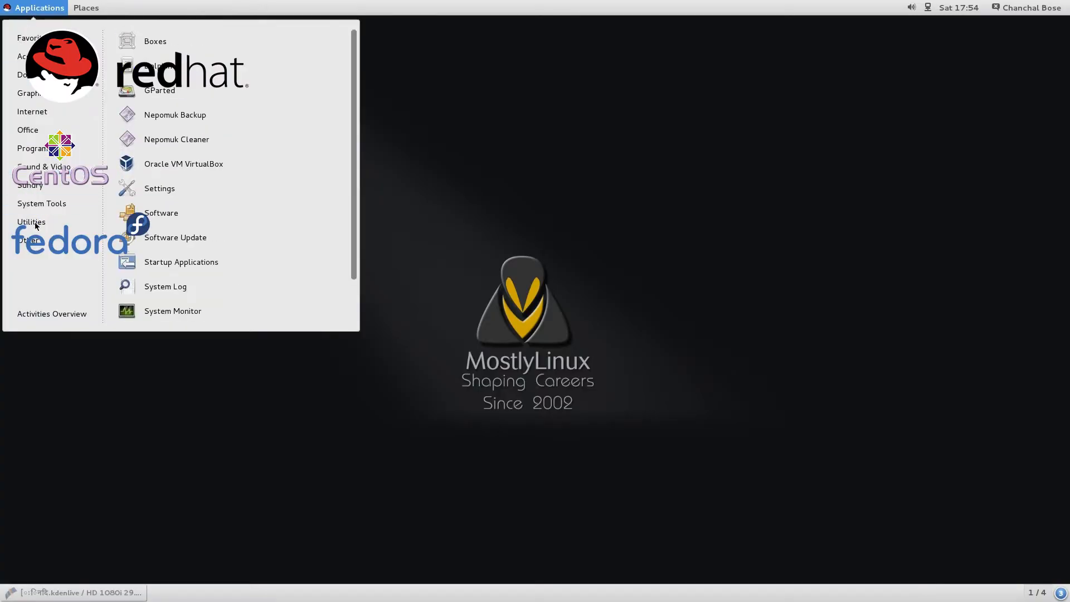
Reach the Region & Language input sources via Settings > Keyboard, showing only English (US).
{"action": "left_click", "coordinate": [32, 221]}
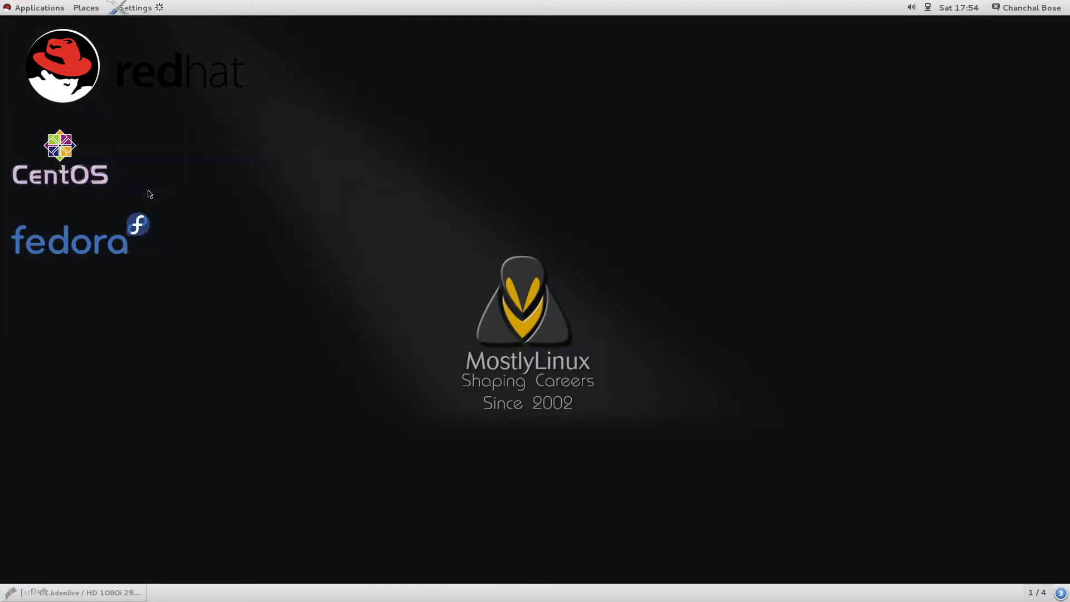
{"action": "left_click", "coordinate": [133, 8]}
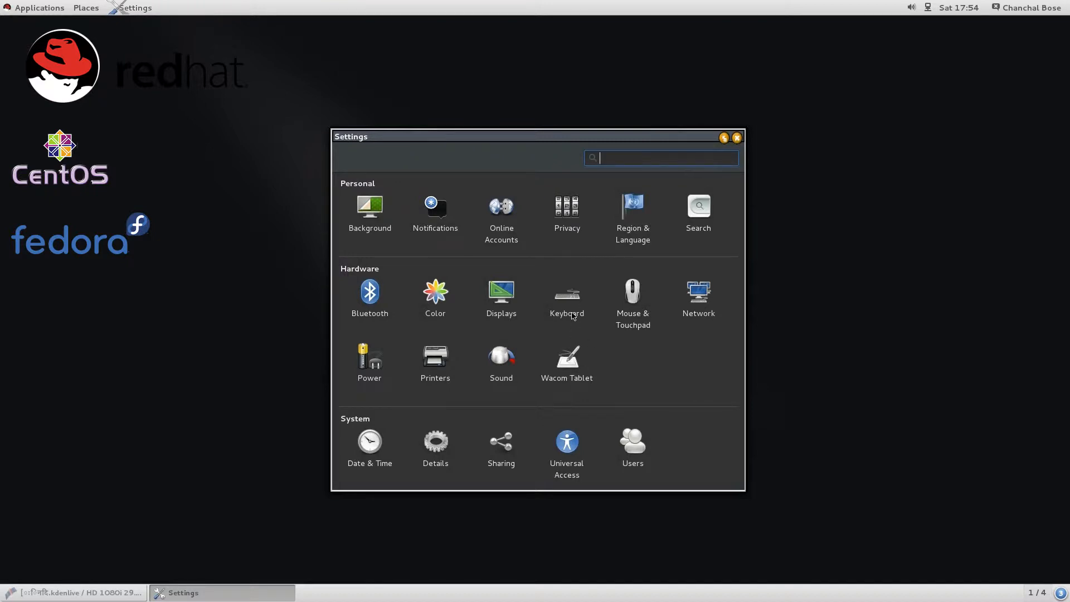
{"action": "left_click", "coordinate": [567, 293]}
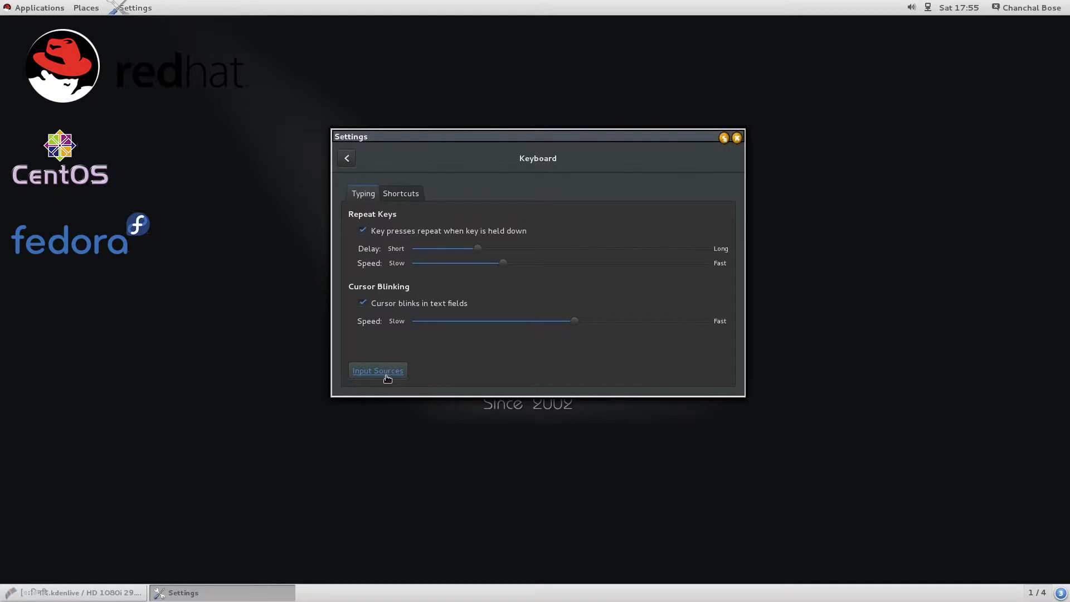
{"action": "left_click", "coordinate": [378, 370]}
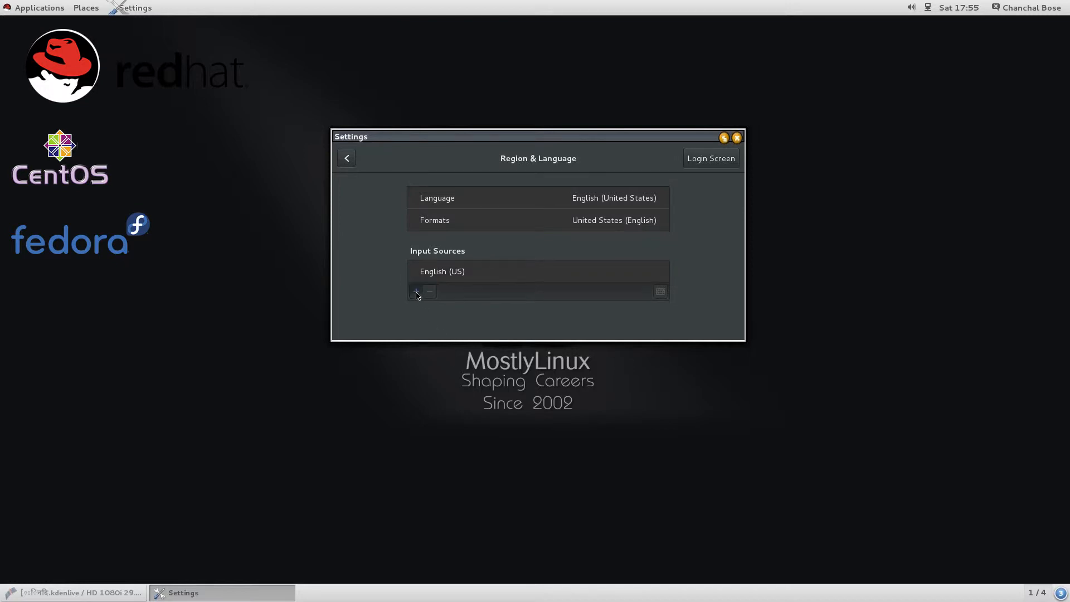
Add Hindi (Bolnagri) as an input source by searching 'hind'.
{"action": "left_click", "coordinate": [411, 291]}
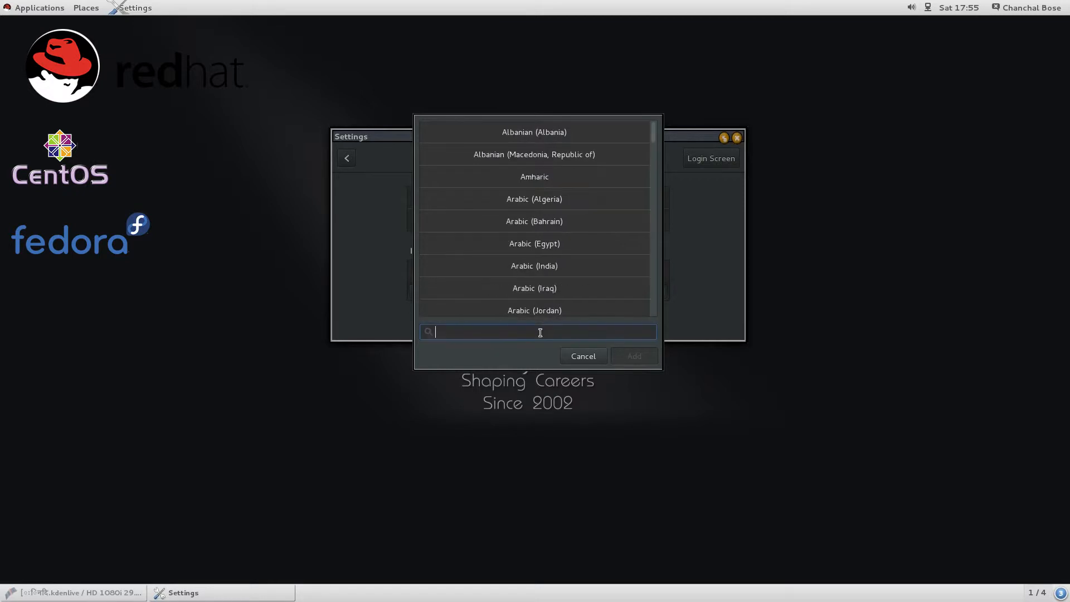
{"action": "type", "text": "h"}
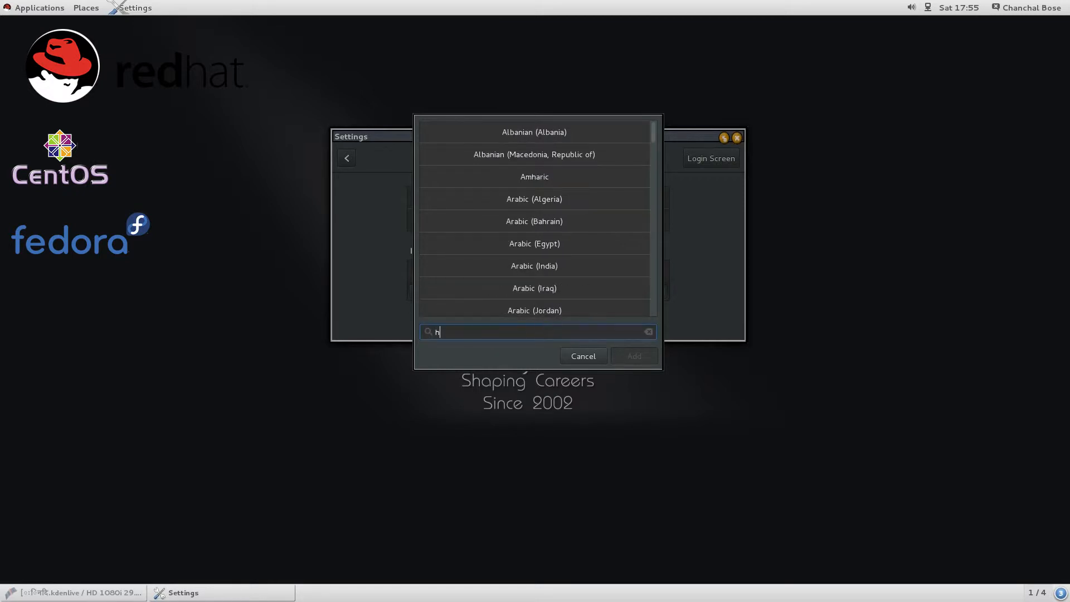
{"action": "type", "text": "in"}
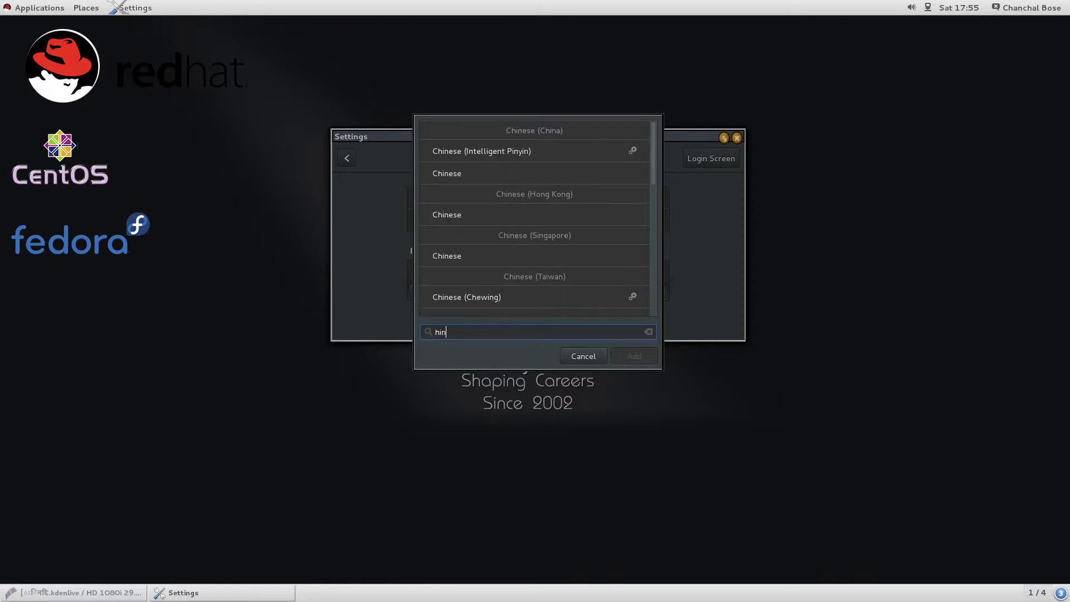
{"action": "type", "text": "d"}
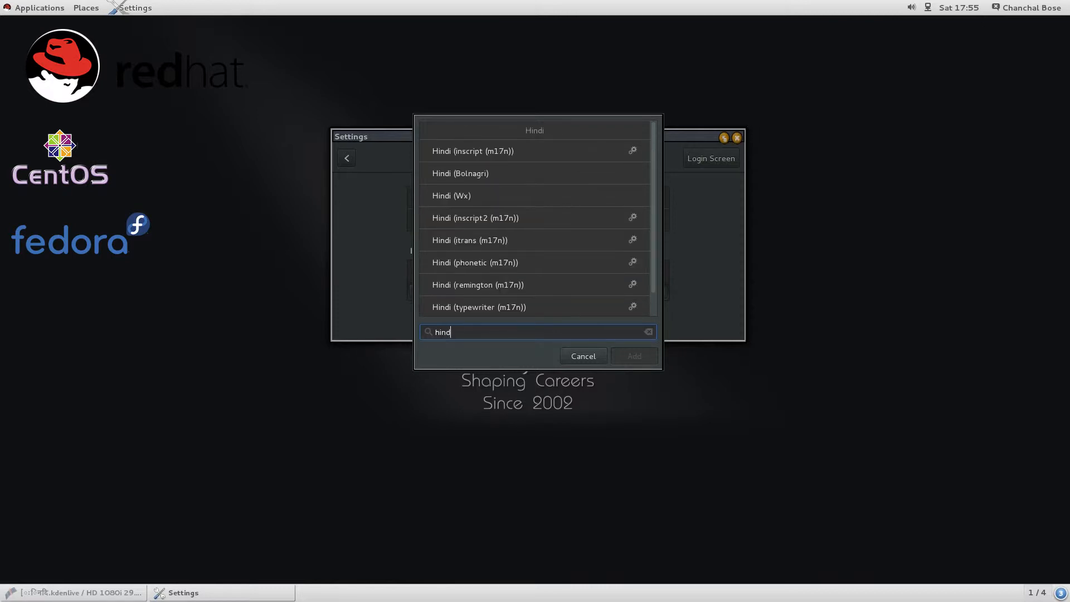
{"action": "mouse_move", "coordinate": [572, 262]}
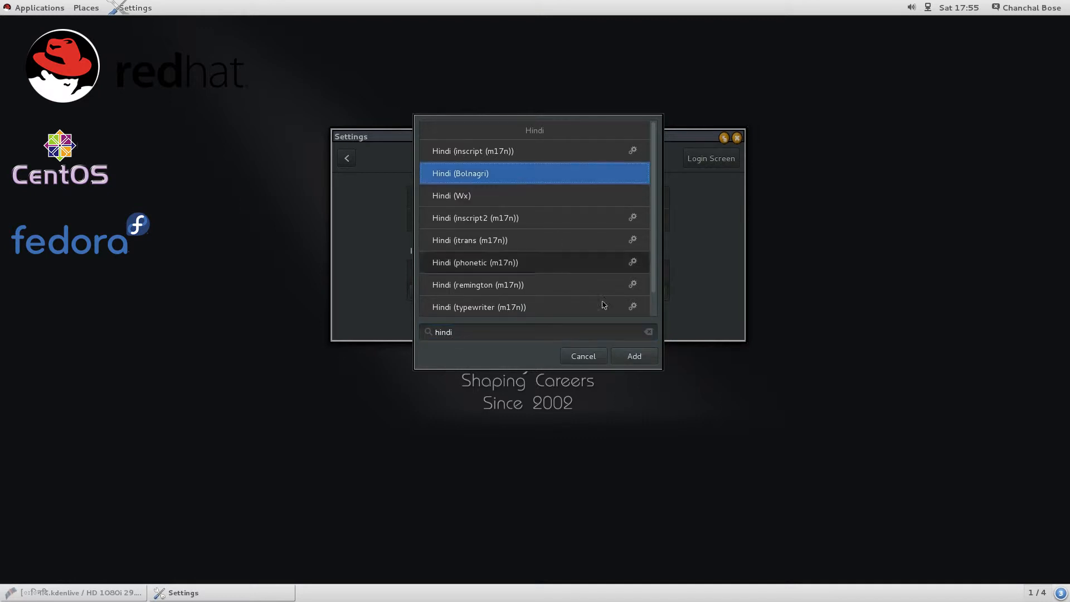
{"action": "left_click", "coordinate": [634, 356]}
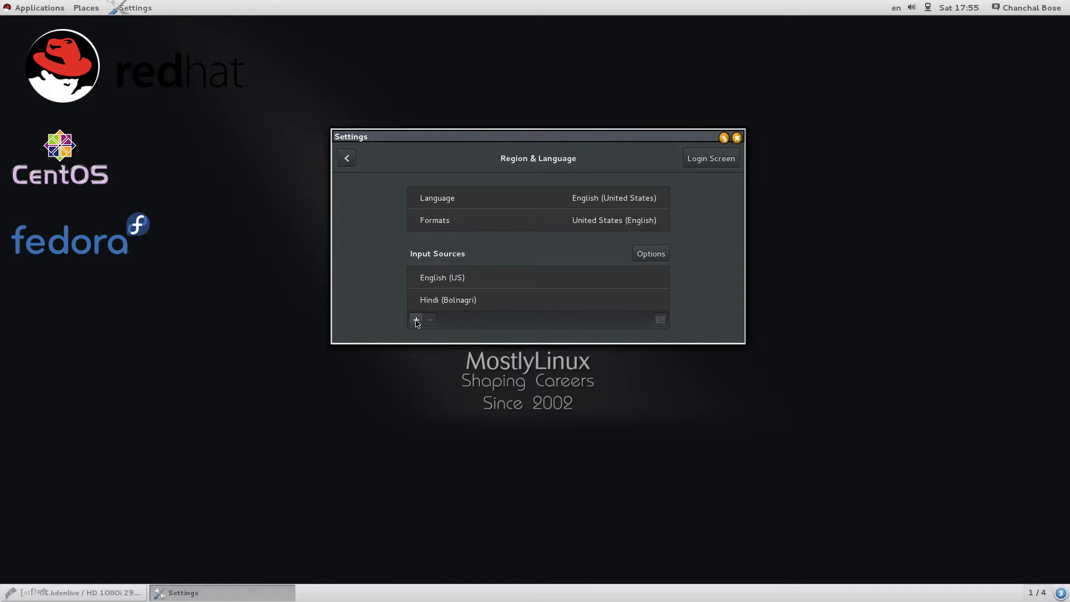
Add Hindi (inscript2 (m17n)) as a second Hindi input source.
{"action": "left_click", "coordinate": [416, 320]}
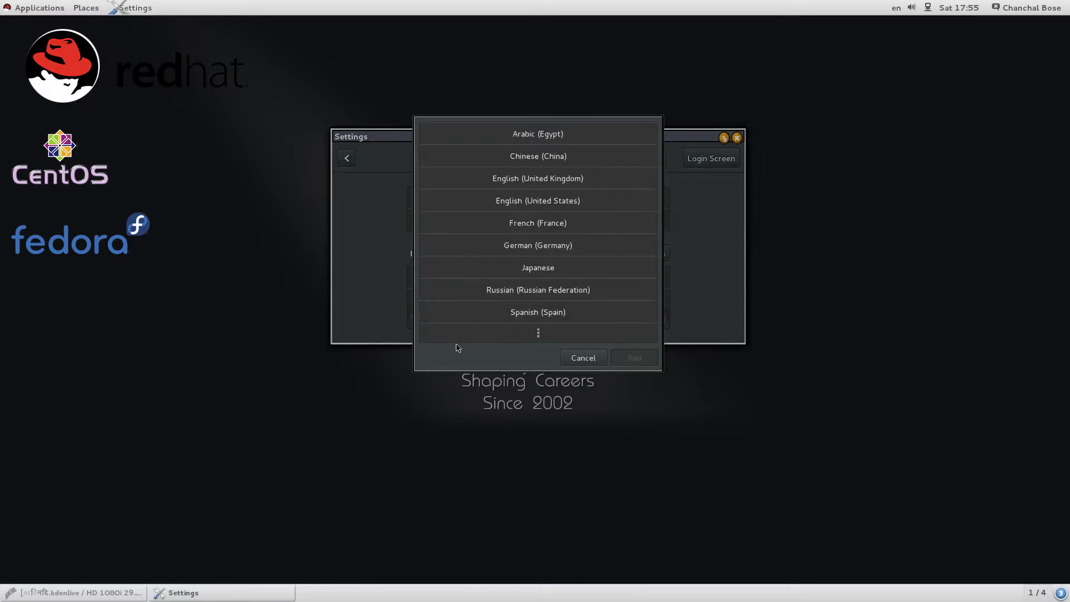
{"action": "left_click", "coordinate": [537, 333]}
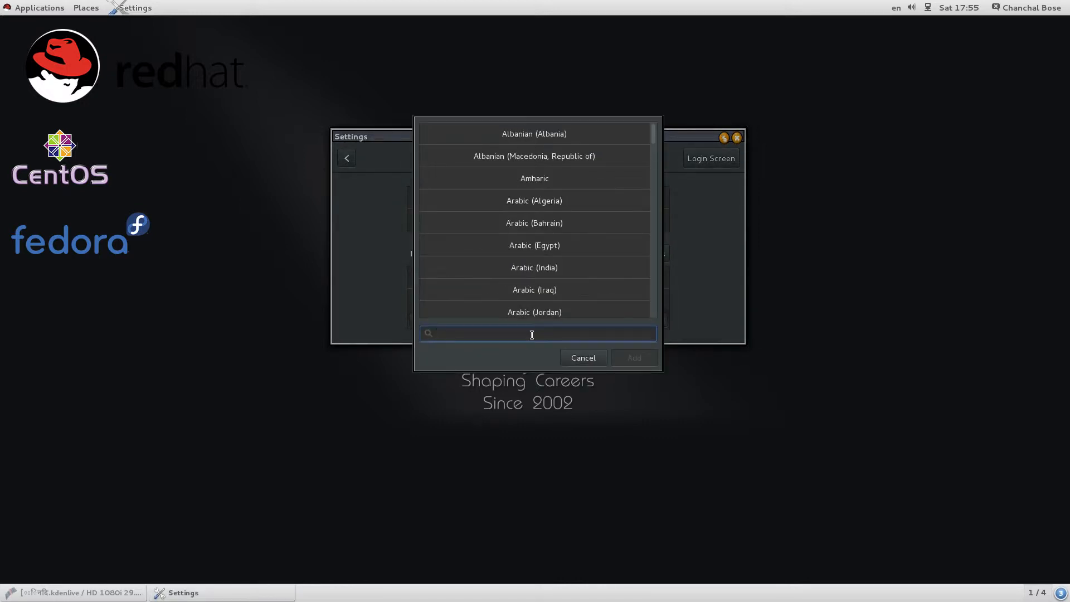
{"action": "type", "text": "hind"}
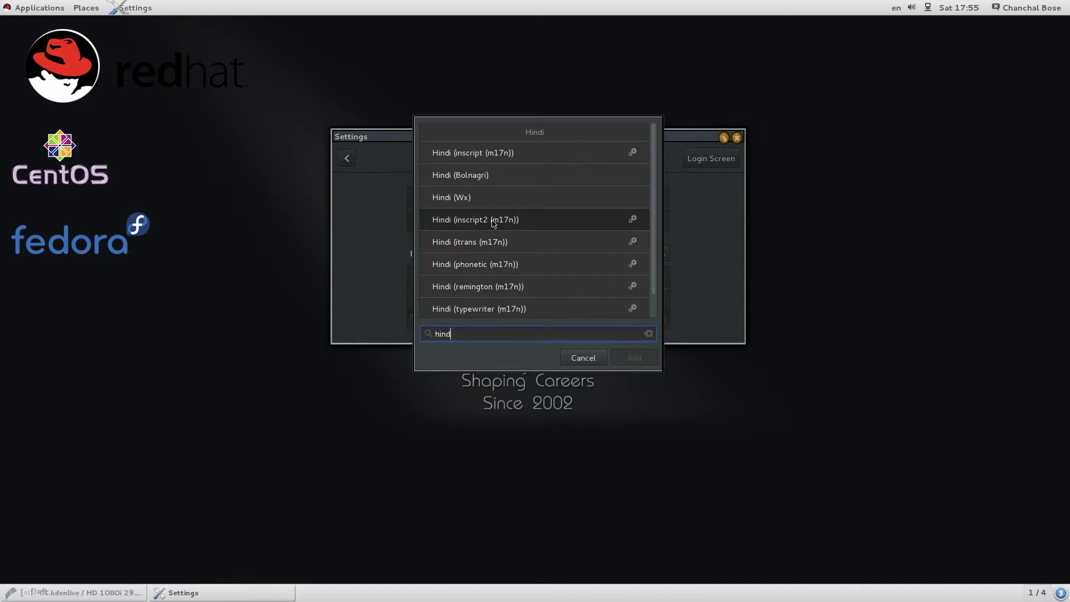
{"action": "left_click", "coordinate": [582, 357]}
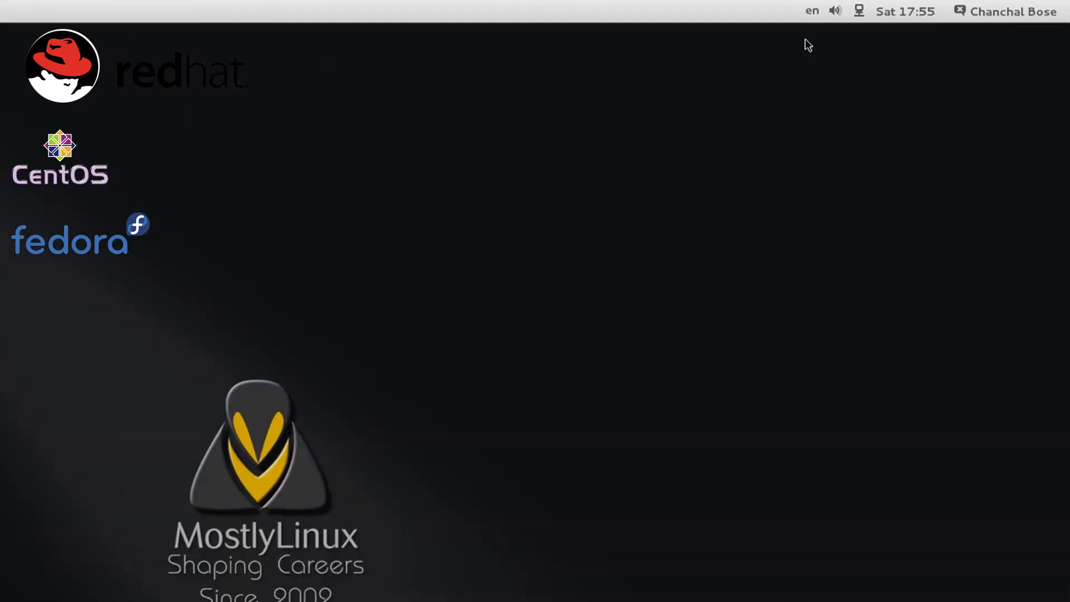
Show the top-bar input source menu listing English (US) and both Hindi layouts.
{"action": "left_click", "coordinate": [812, 11]}
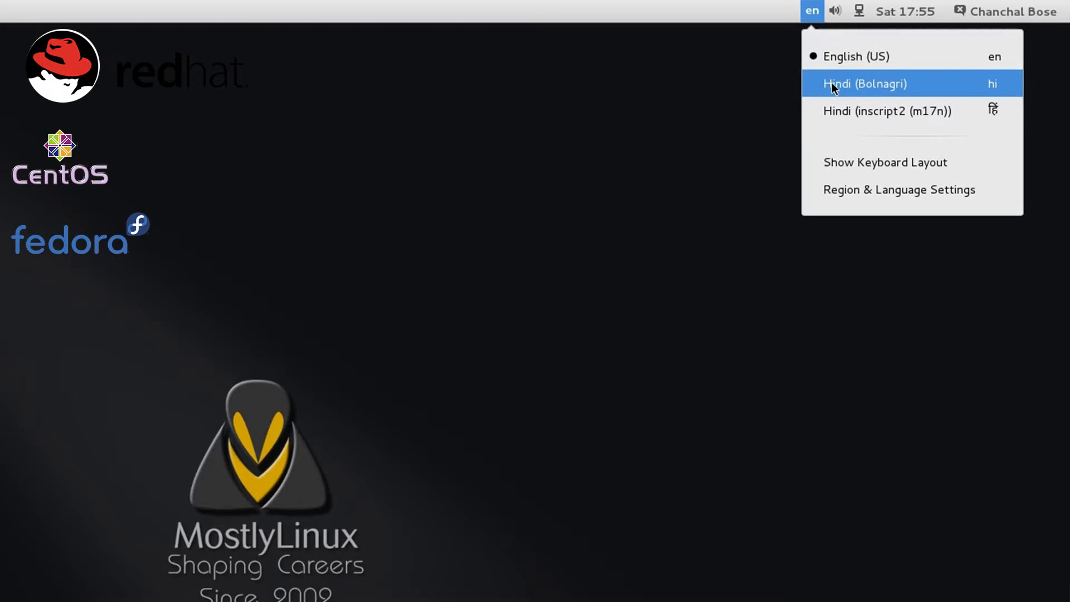
{"action": "mouse_move", "coordinate": [680, 131]}
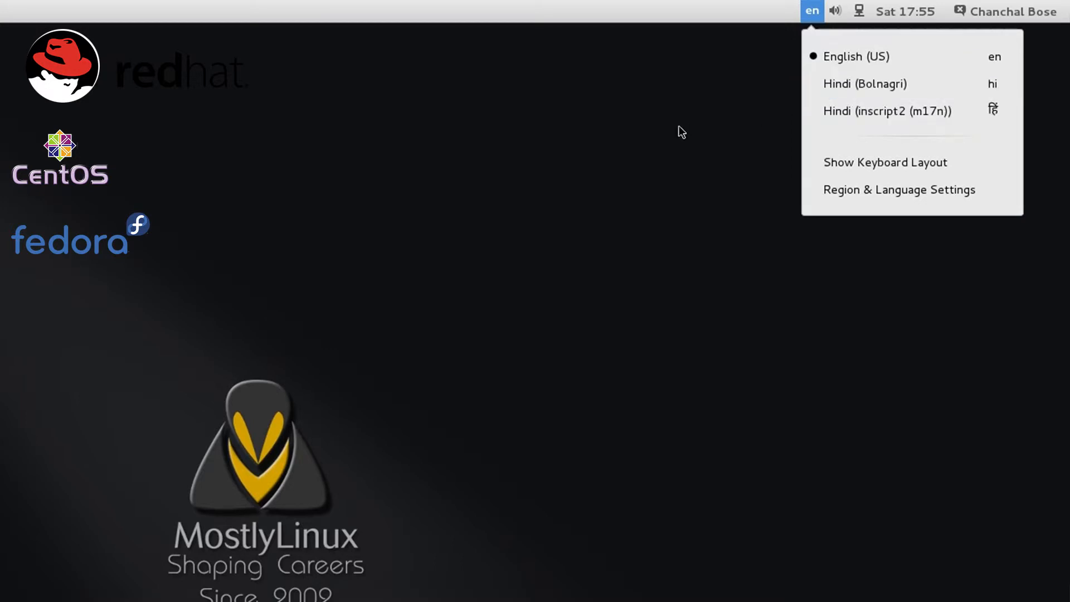
{"action": "mouse_move", "coordinate": [846, 257]}
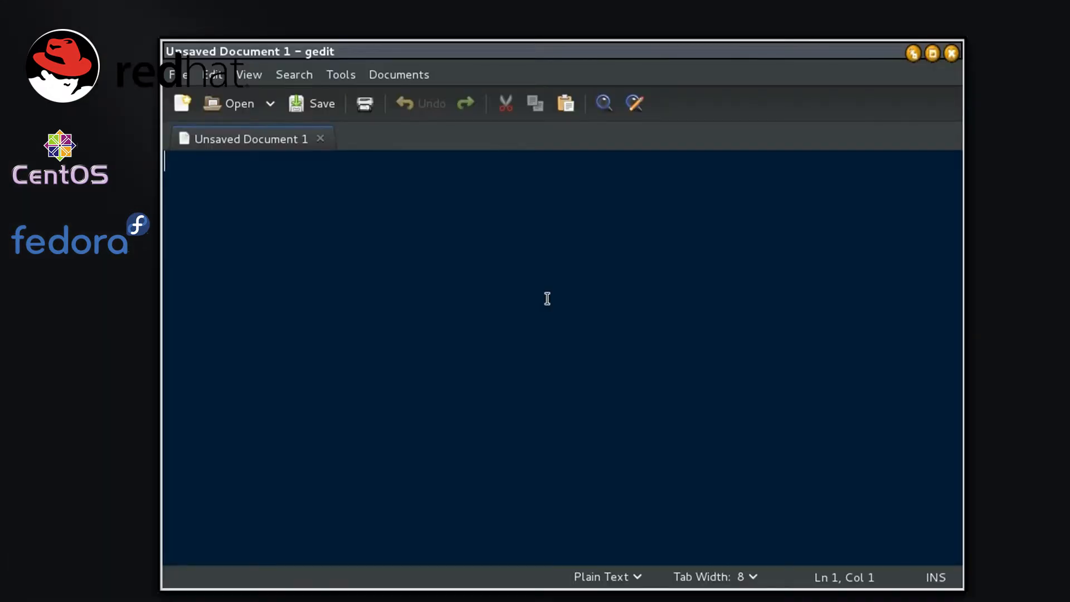
Enter the Devanagari word हिन्दी into the unsaved gedit document.
{"action": "type", "text": "हिन्द"}
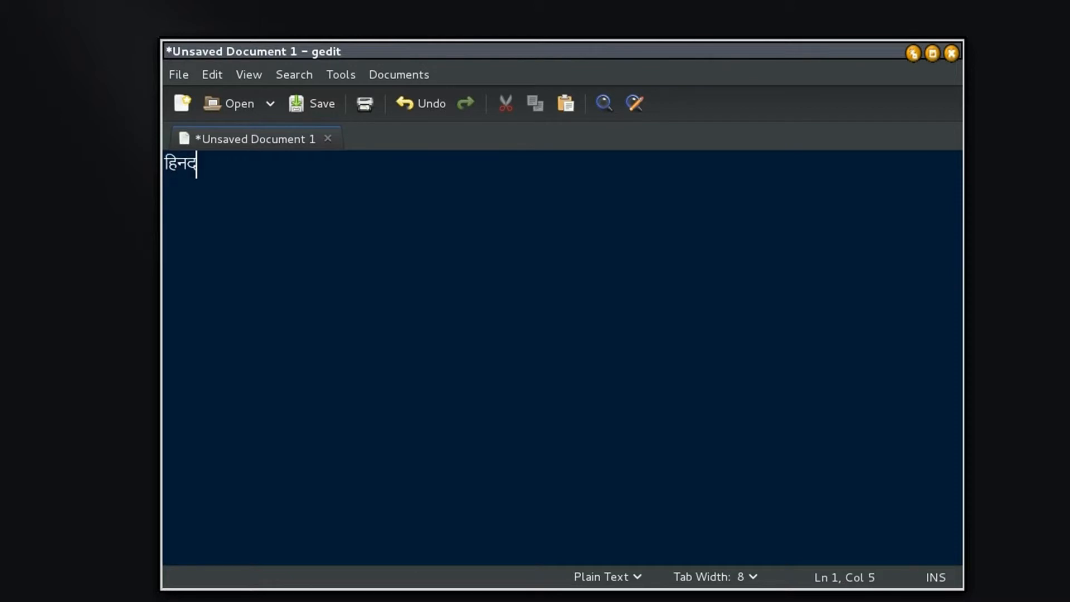
{"action": "type", "text": "ी"}
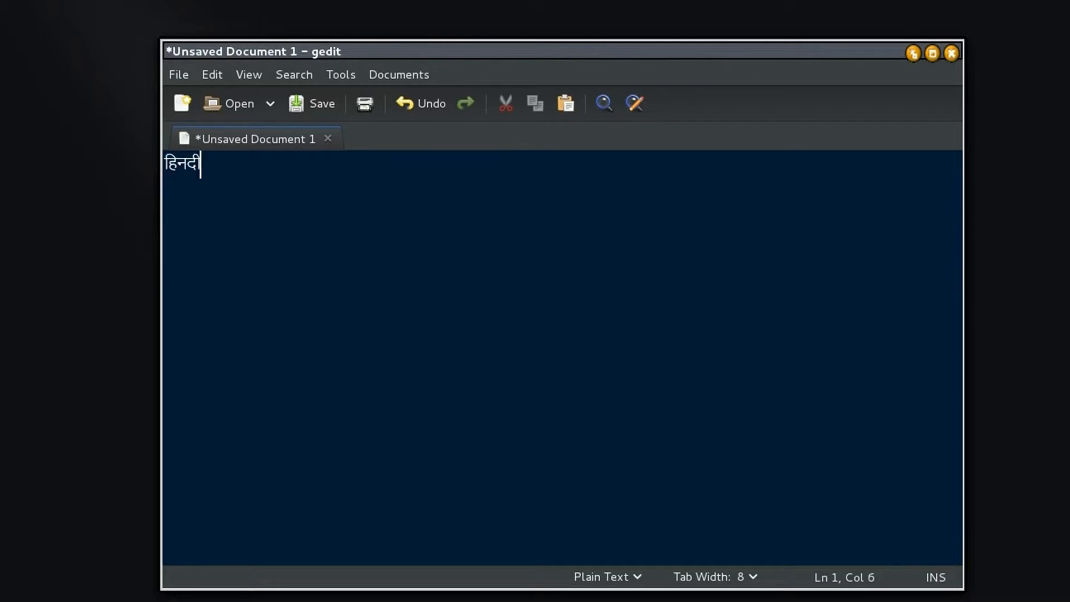
{"action": "type", "text": "्"}
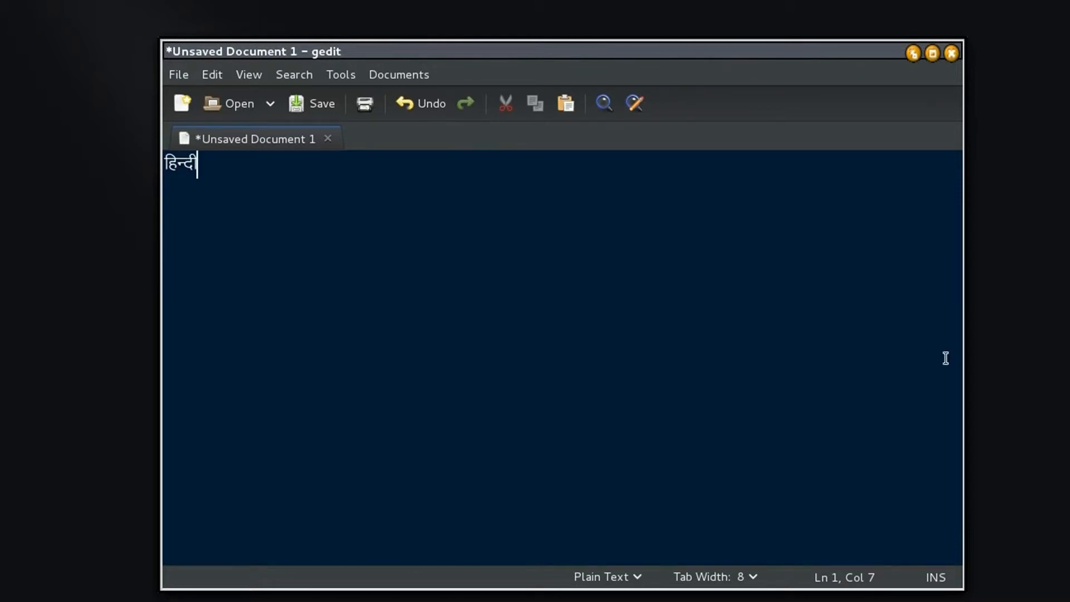
{"action": "mouse_move", "coordinate": [935, 199]}
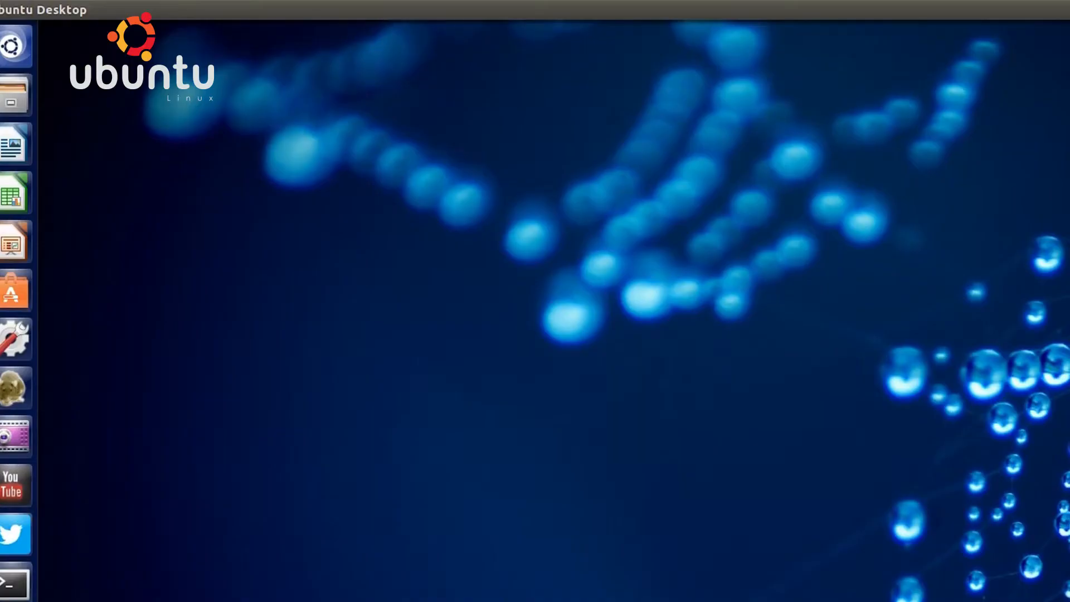
{"action": "mouse_move", "coordinate": [14, 339]}
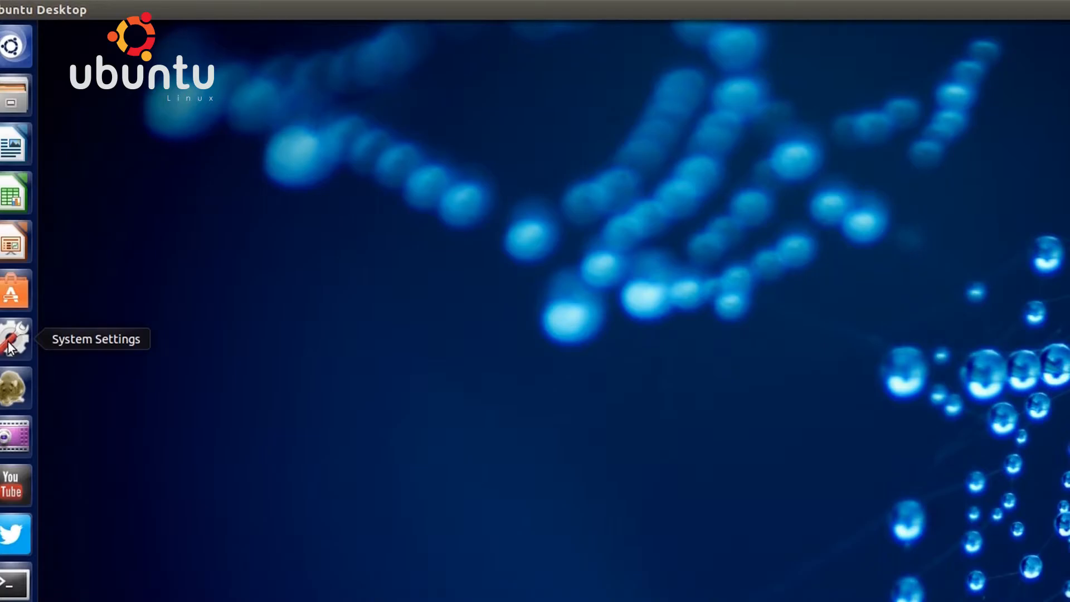
Reach the Text Entry page via System Settings > Keyboard, listing only English (US).
{"action": "left_click", "coordinate": [14, 338]}
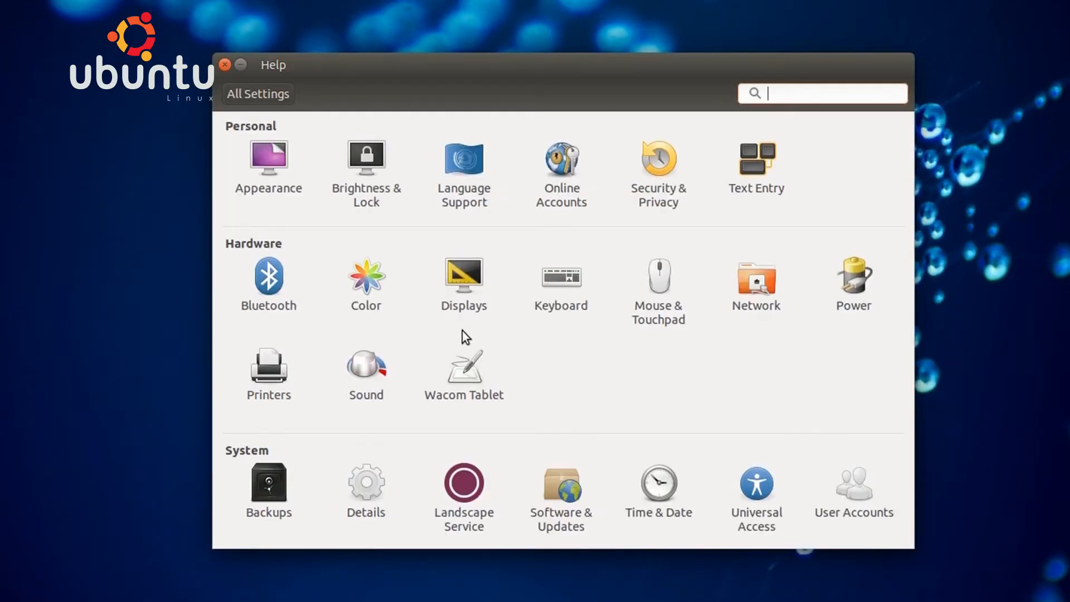
{"action": "left_click", "coordinate": [561, 283]}
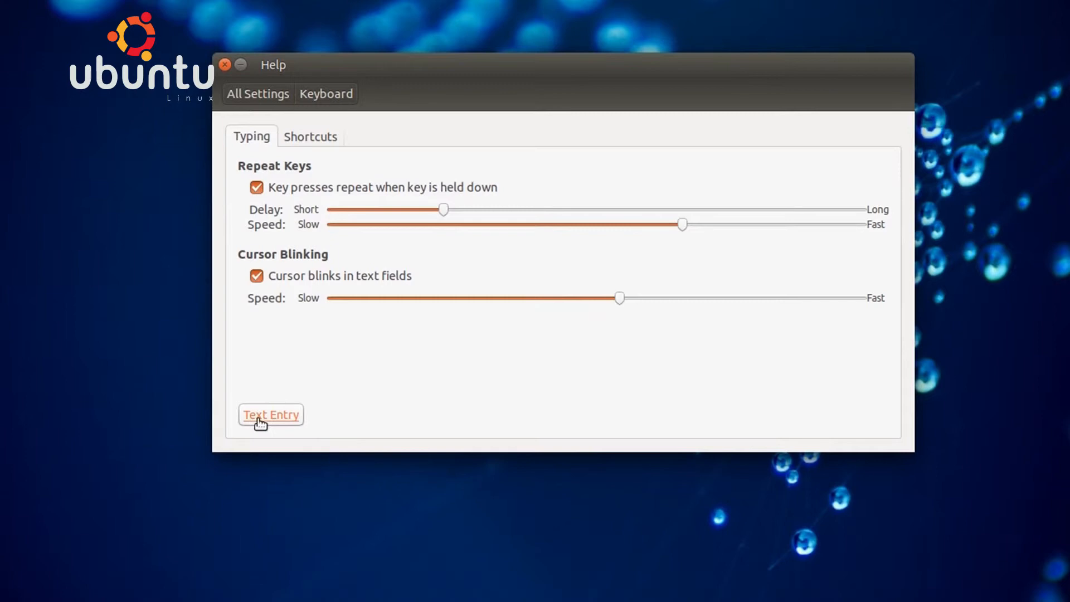
{"action": "left_click", "coordinate": [269, 415]}
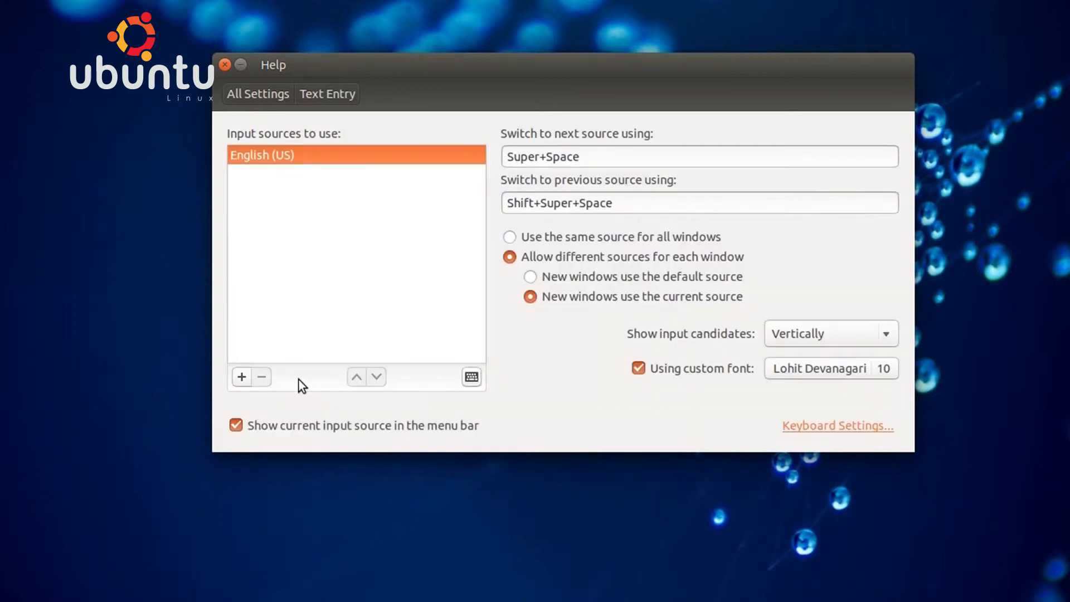
Add Hindi (Bolnagri) by searching 'hindi', then cancel a second chooser without adding.
{"action": "left_click", "coordinate": [241, 377]}
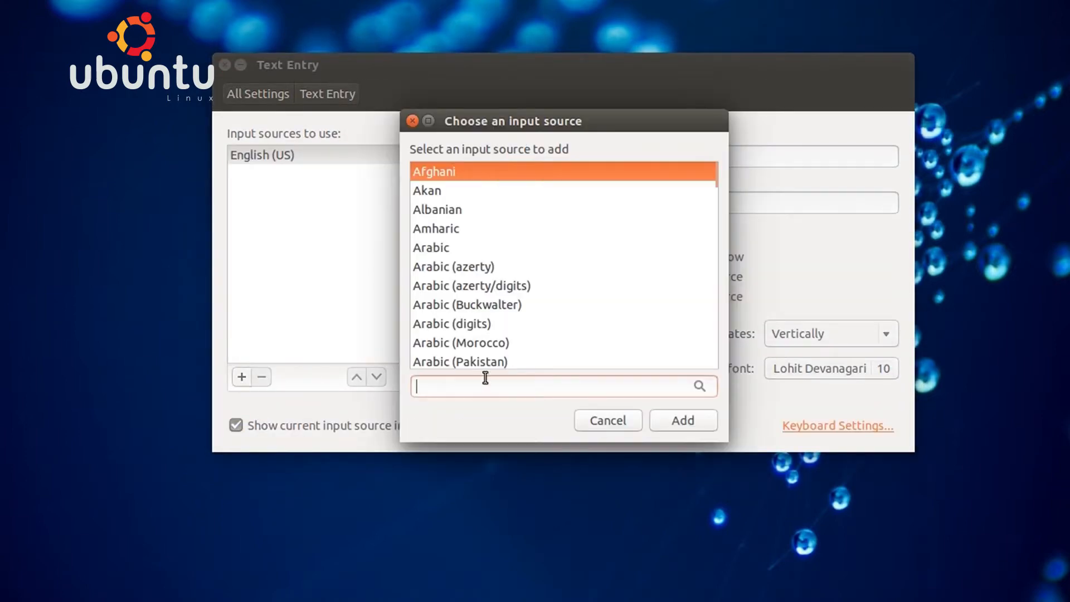
{"action": "type", "text": "h"}
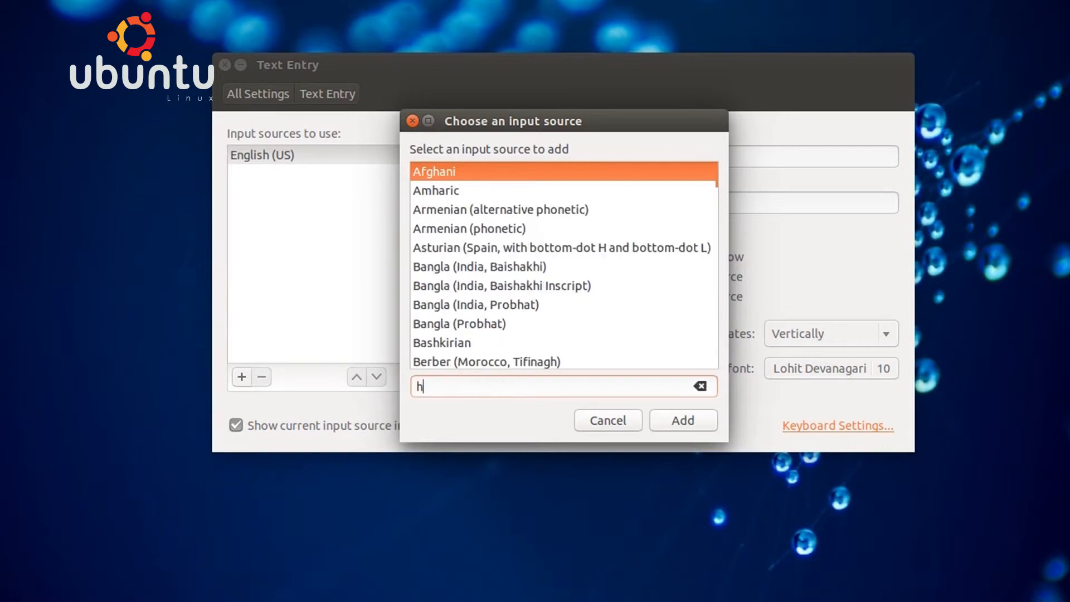
{"action": "type", "text": "indi"}
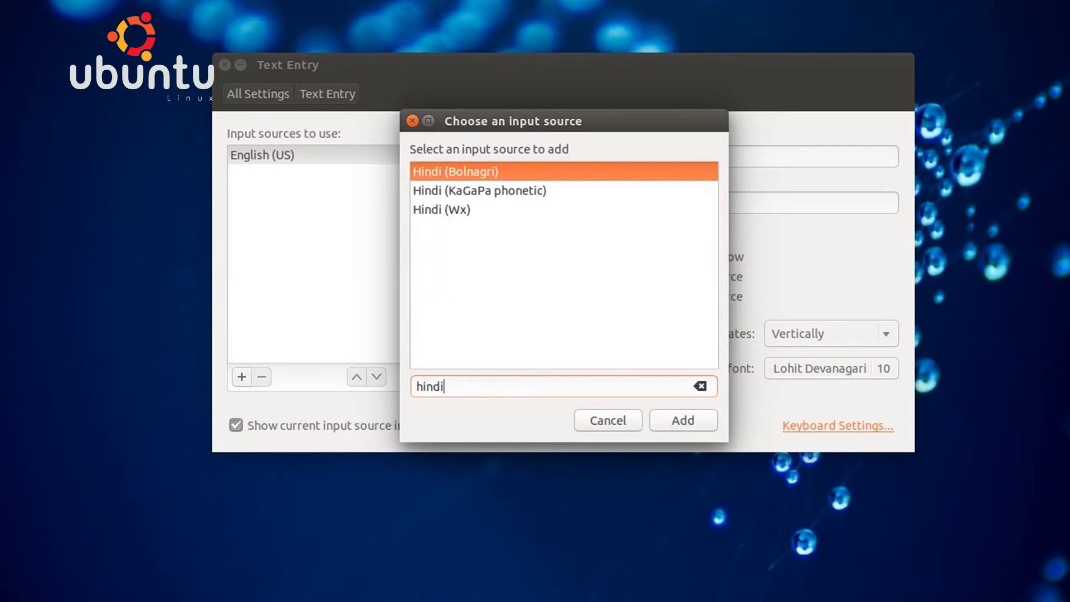
{"action": "mouse_move", "coordinate": [457, 201]}
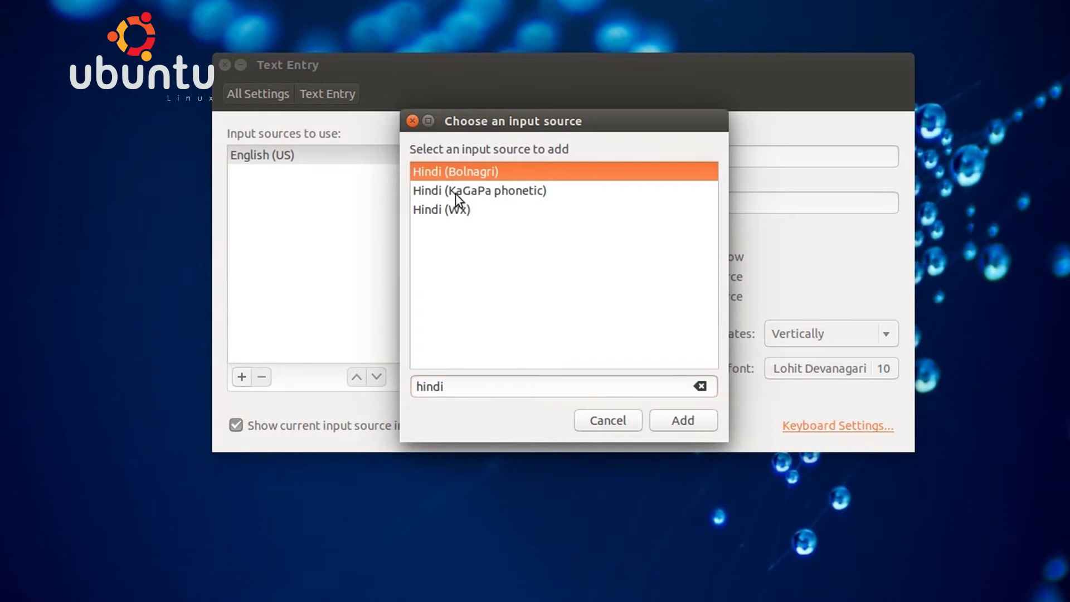
{"action": "left_click", "coordinate": [682, 420]}
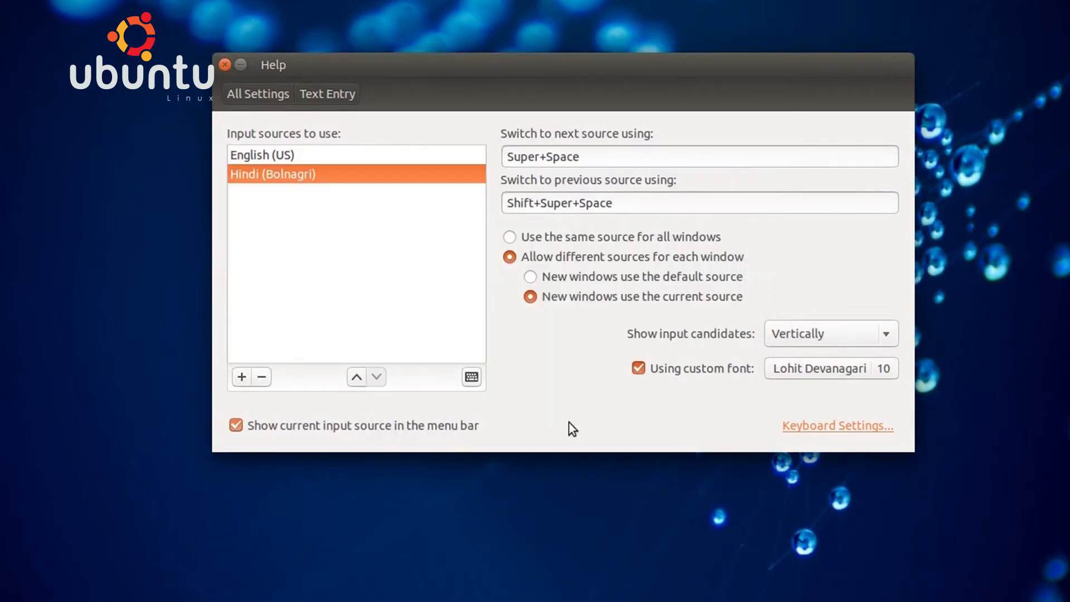
{"action": "left_click", "coordinate": [241, 376]}
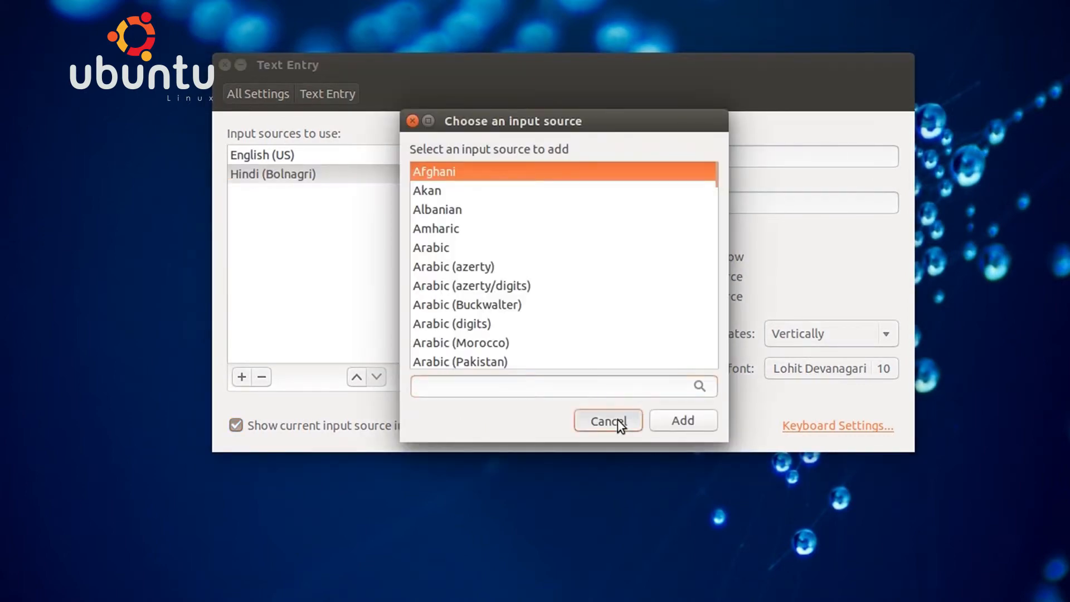
{"action": "left_click", "coordinate": [606, 420]}
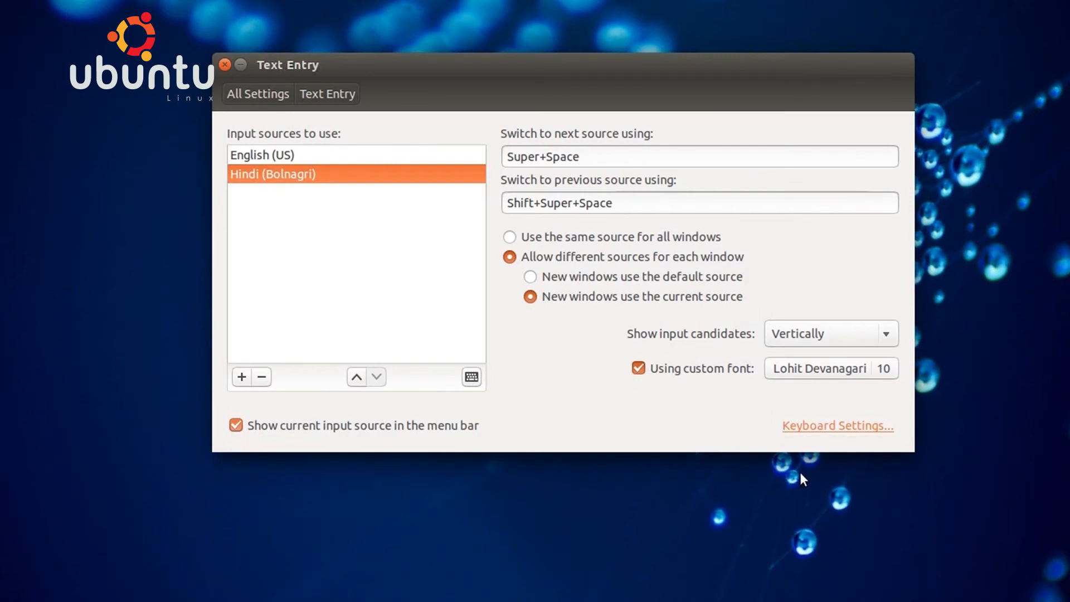
Close System Settings and switch the active input to Hindi (Bolnagri) from the panel indicator.
{"action": "left_click", "coordinate": [837, 425]}
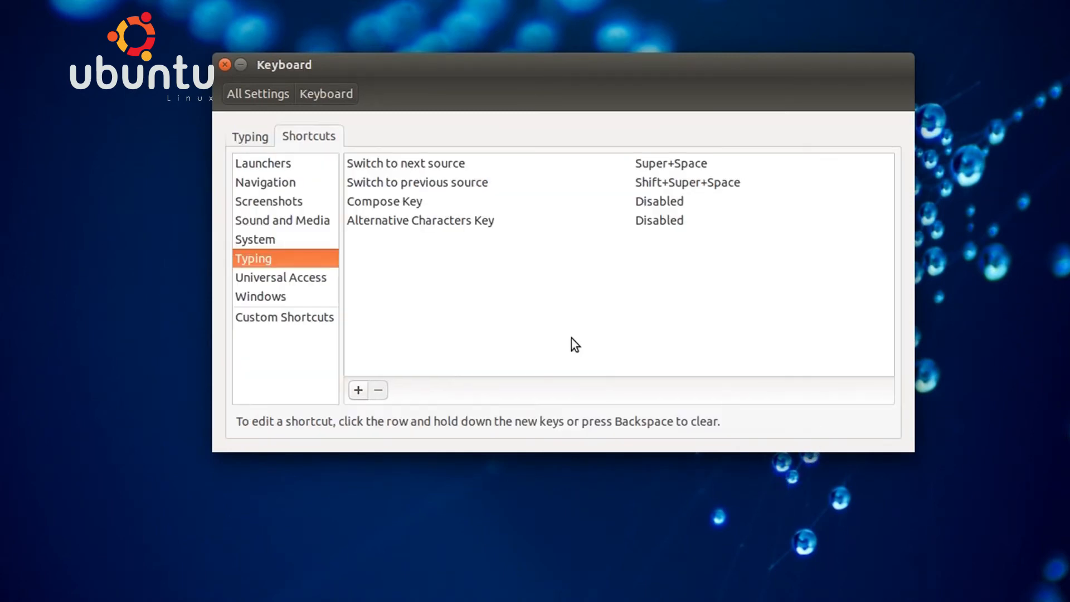
{"action": "left_click", "coordinate": [224, 65]}
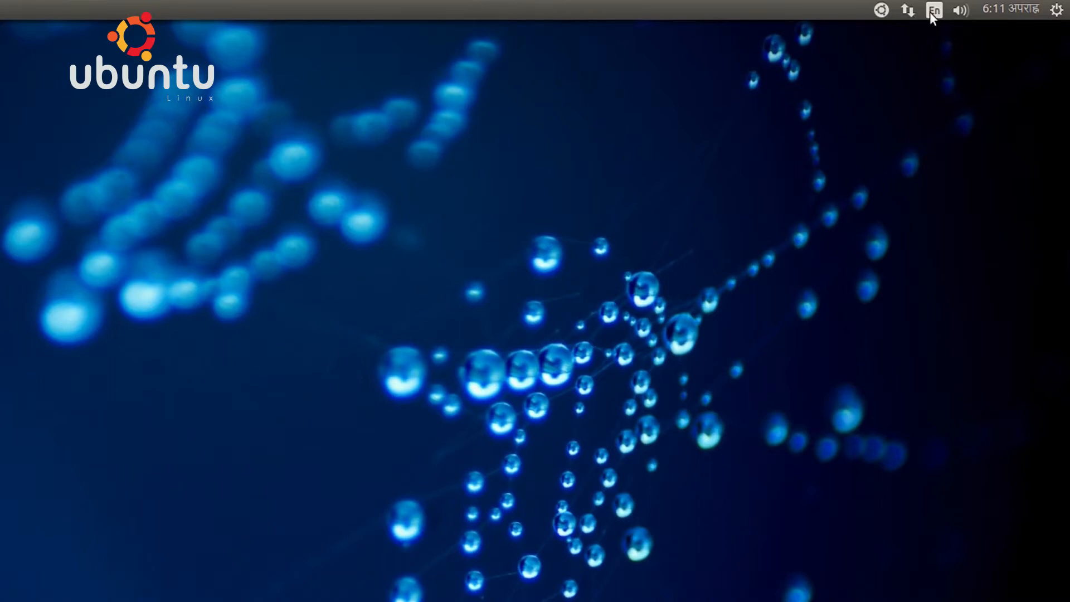
{"action": "left_click", "coordinate": [932, 10]}
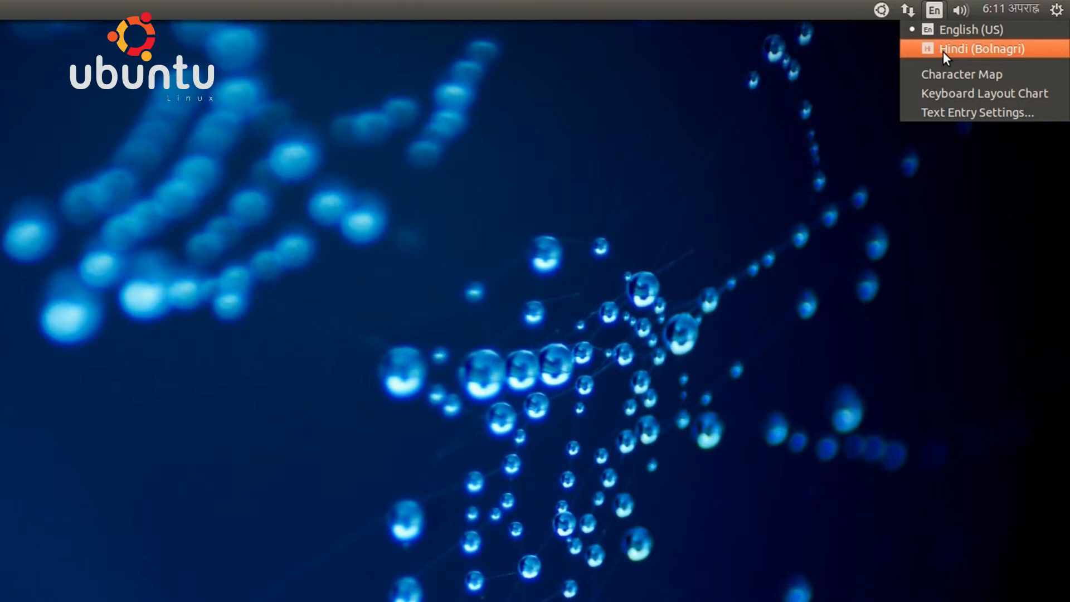
{"action": "left_click", "coordinate": [590, 306]}
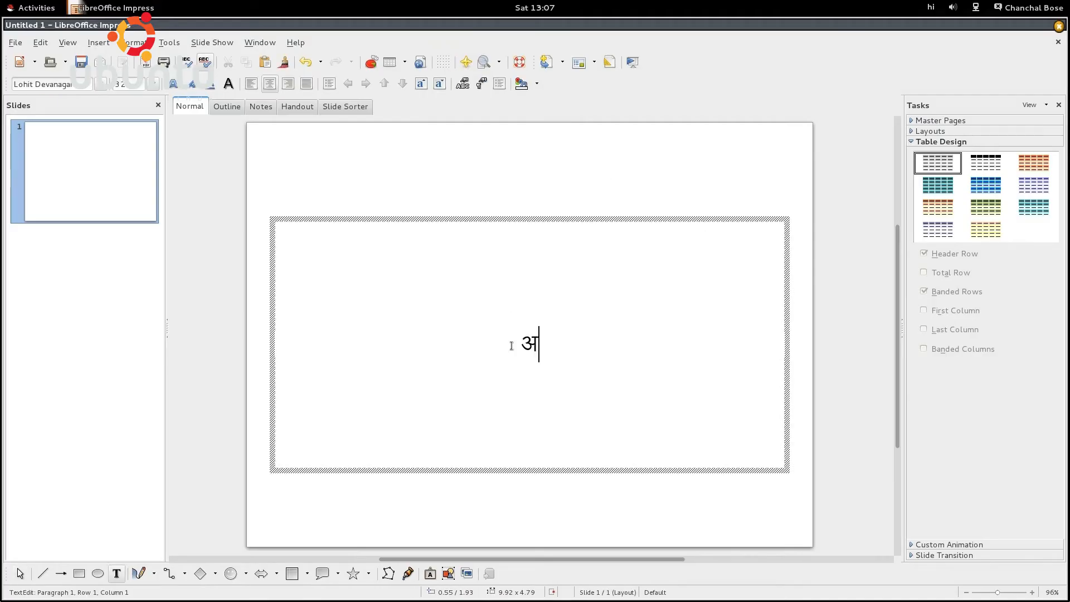
Enter the Devanagari text अब लिनक् into the slide's text box.
{"action": "type", "text": "ब"}
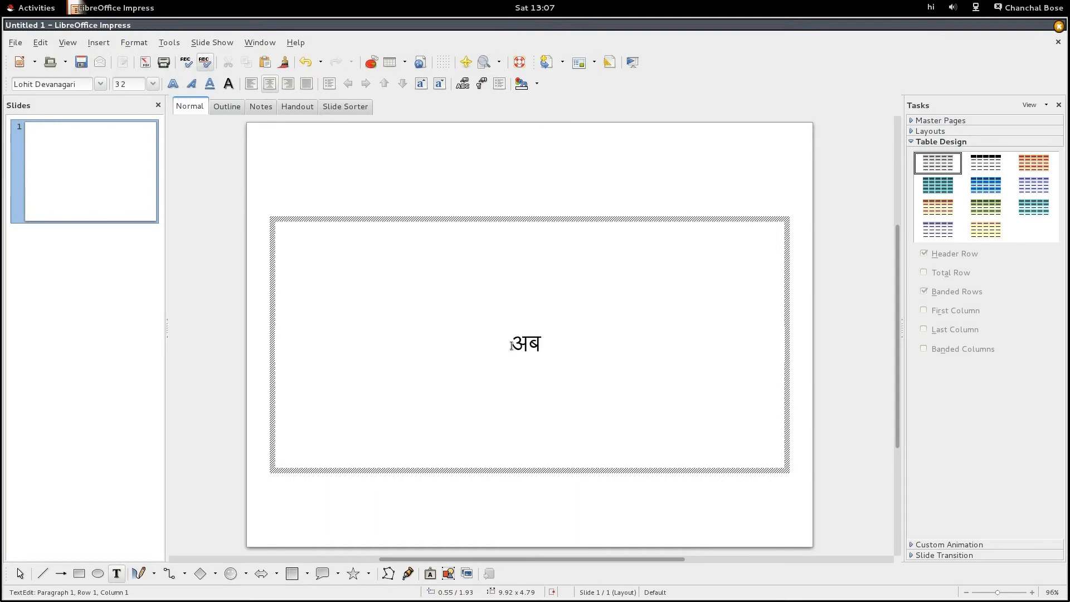
{"action": "type", "text": "ल"}
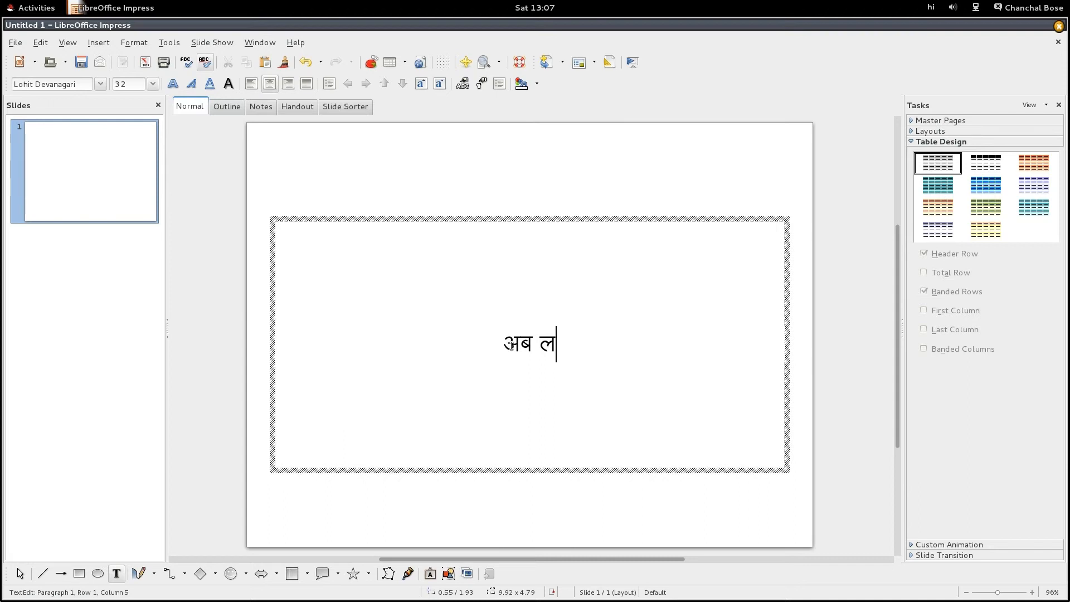
{"action": "type", "text": "ि"}
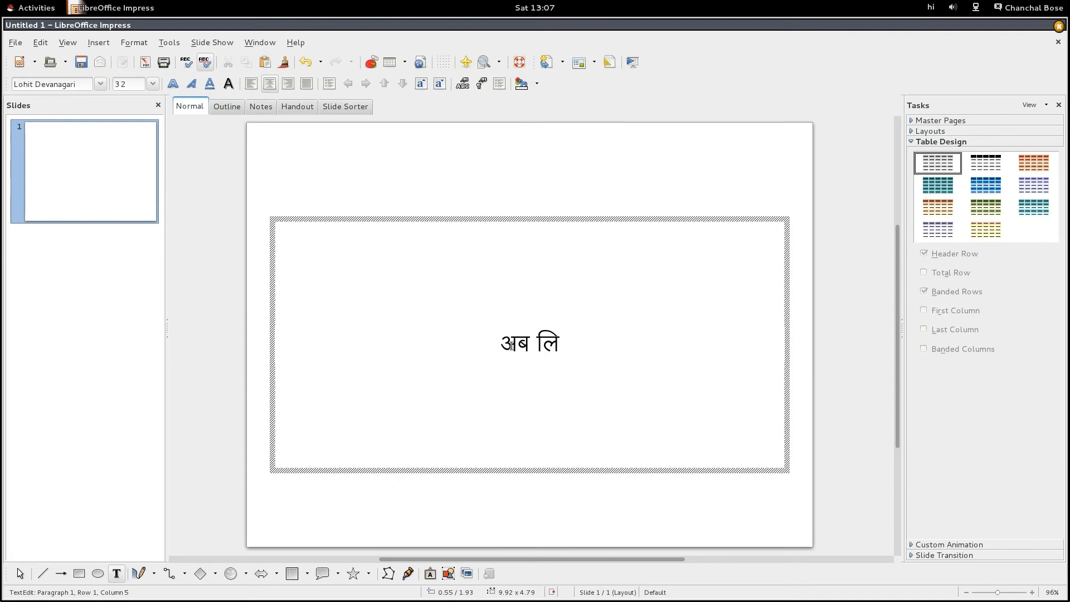
{"action": "type", "text": "न"}
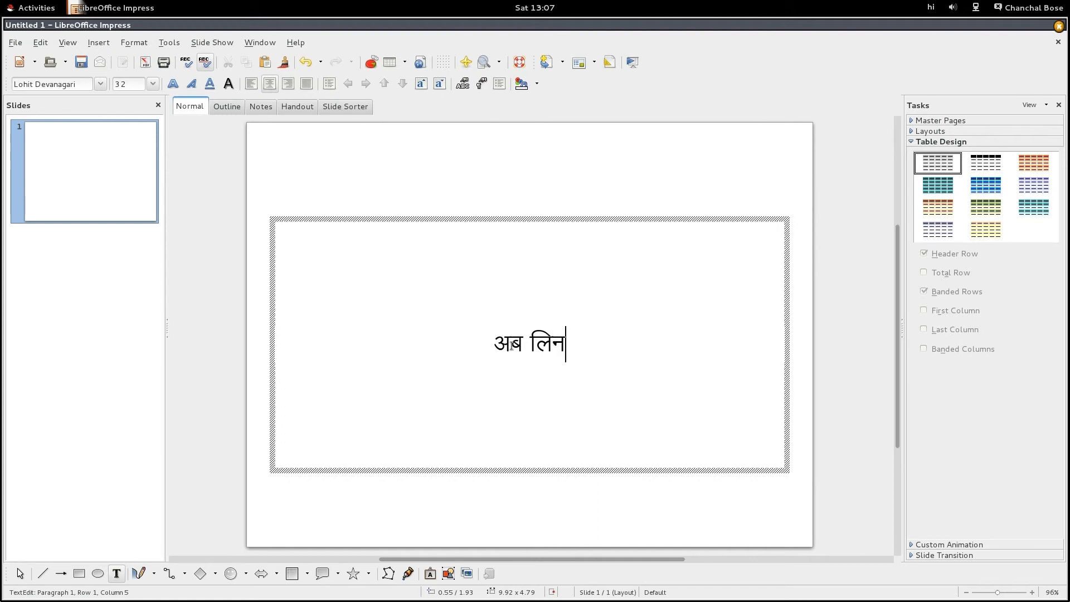
{"action": "type", "text": "क्"}
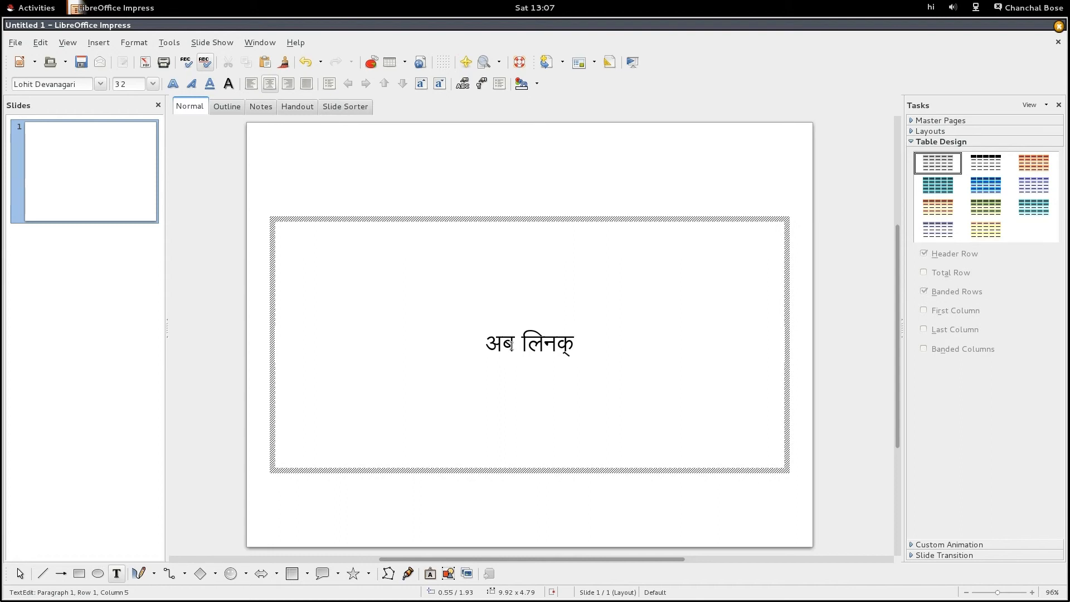